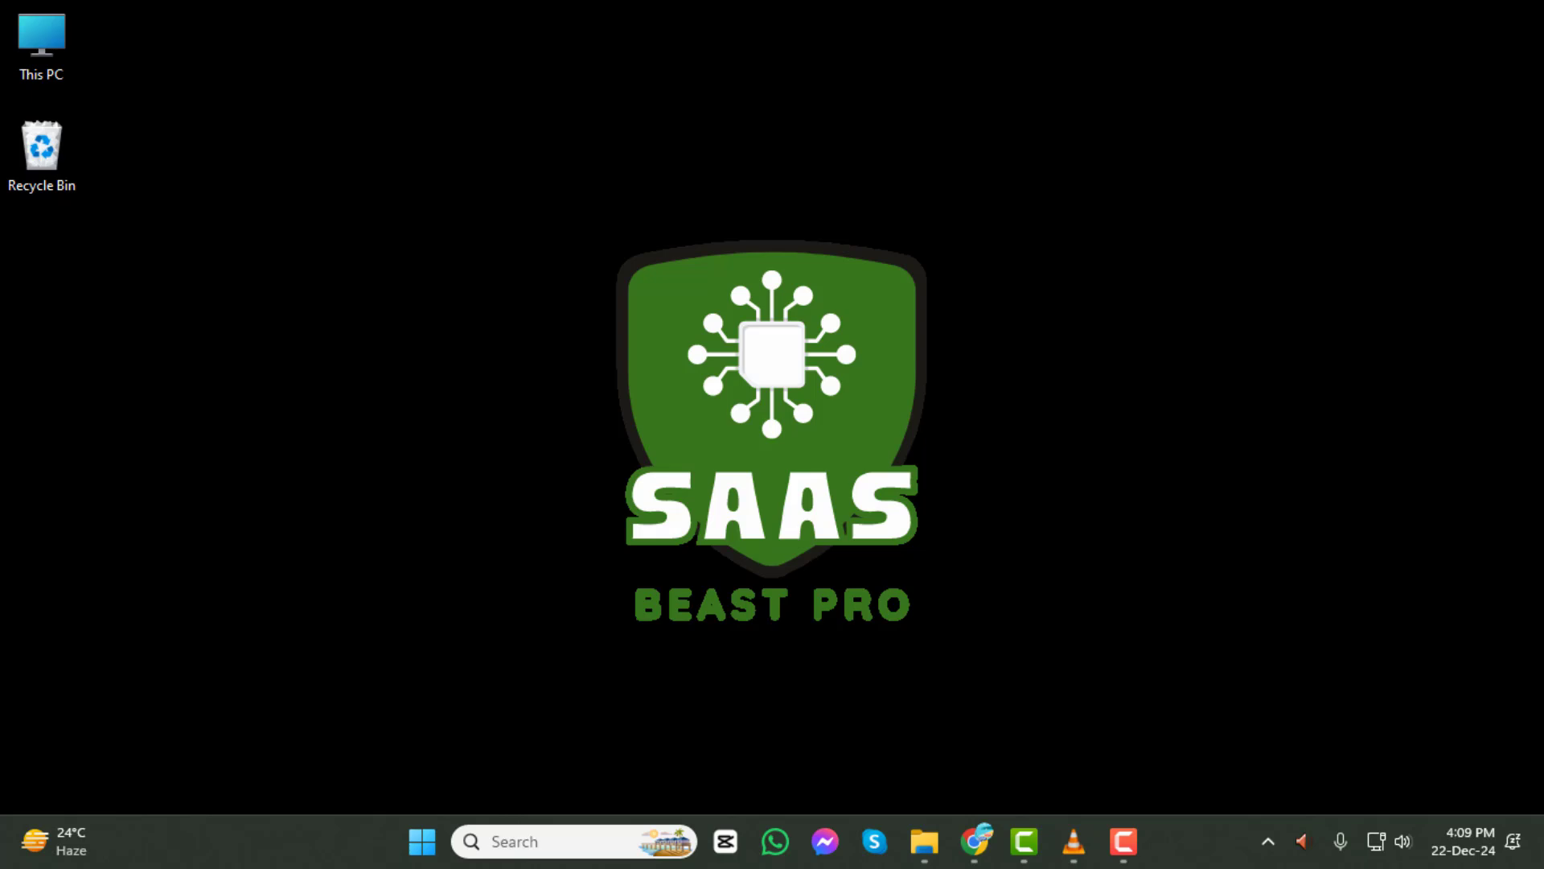
{"action": "mouse_move", "coordinate": [973, 839]}
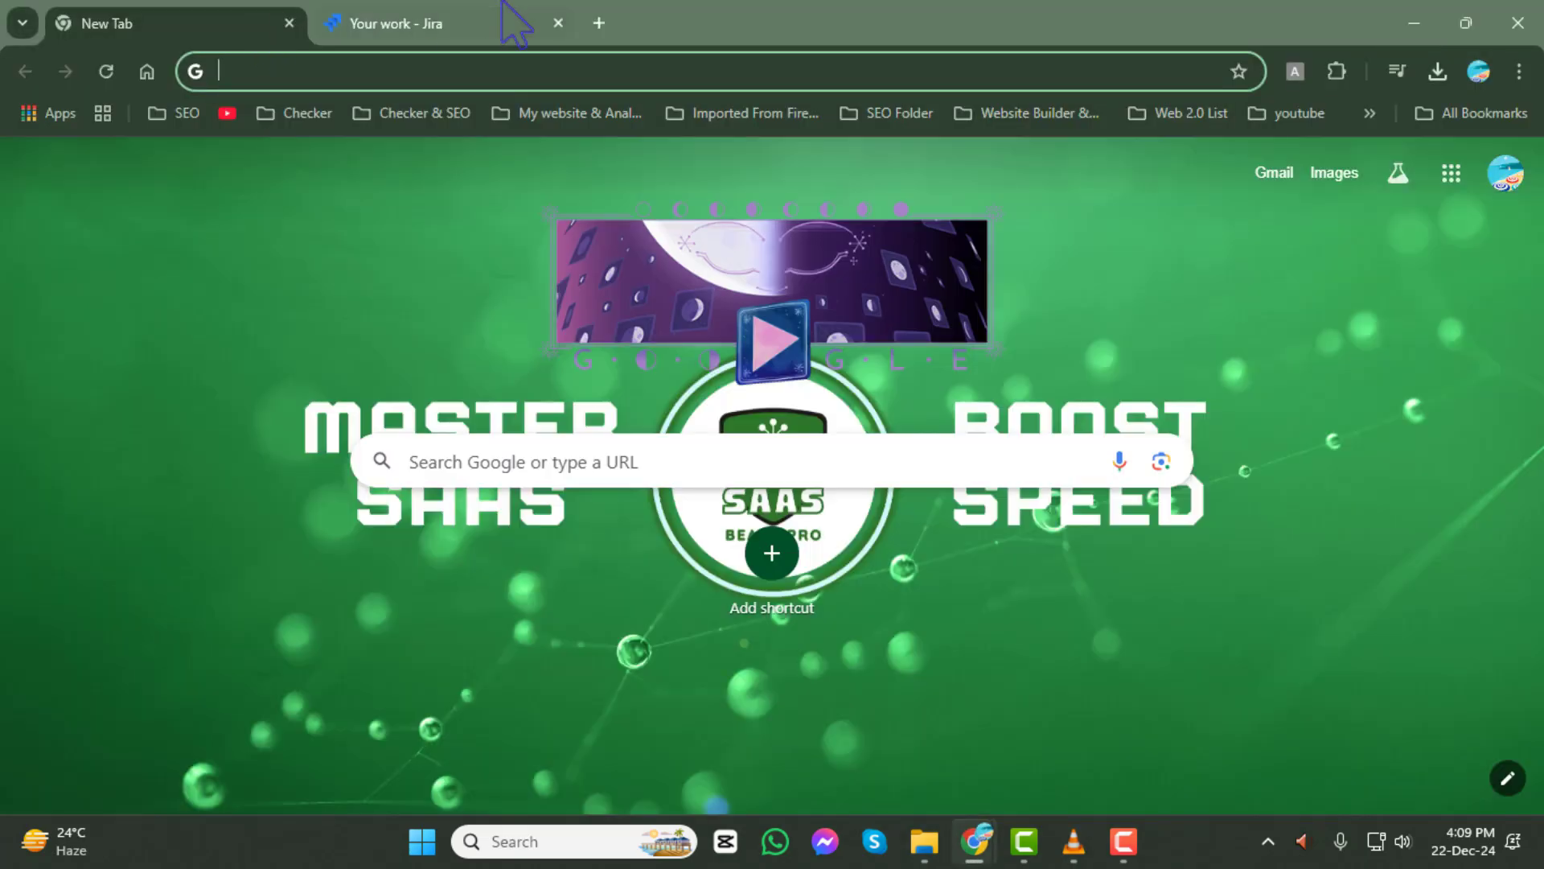
- Switch to the Jira Your work overview and show the recent projects list
{"action": "left_click", "coordinate": [411, 22]}
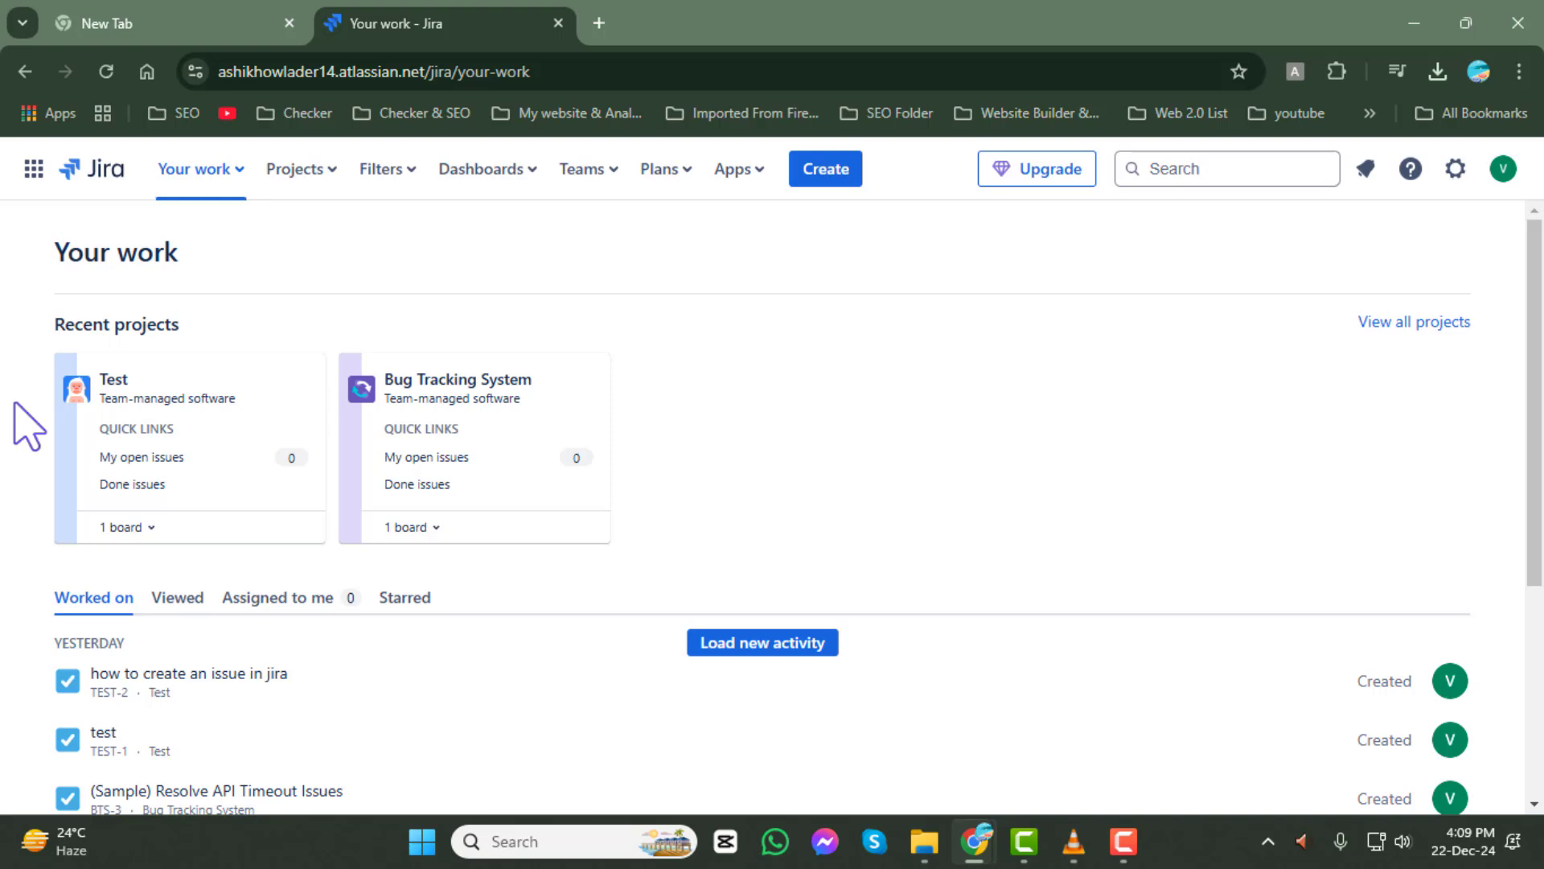
{"action": "mouse_move", "coordinate": [410, 725]}
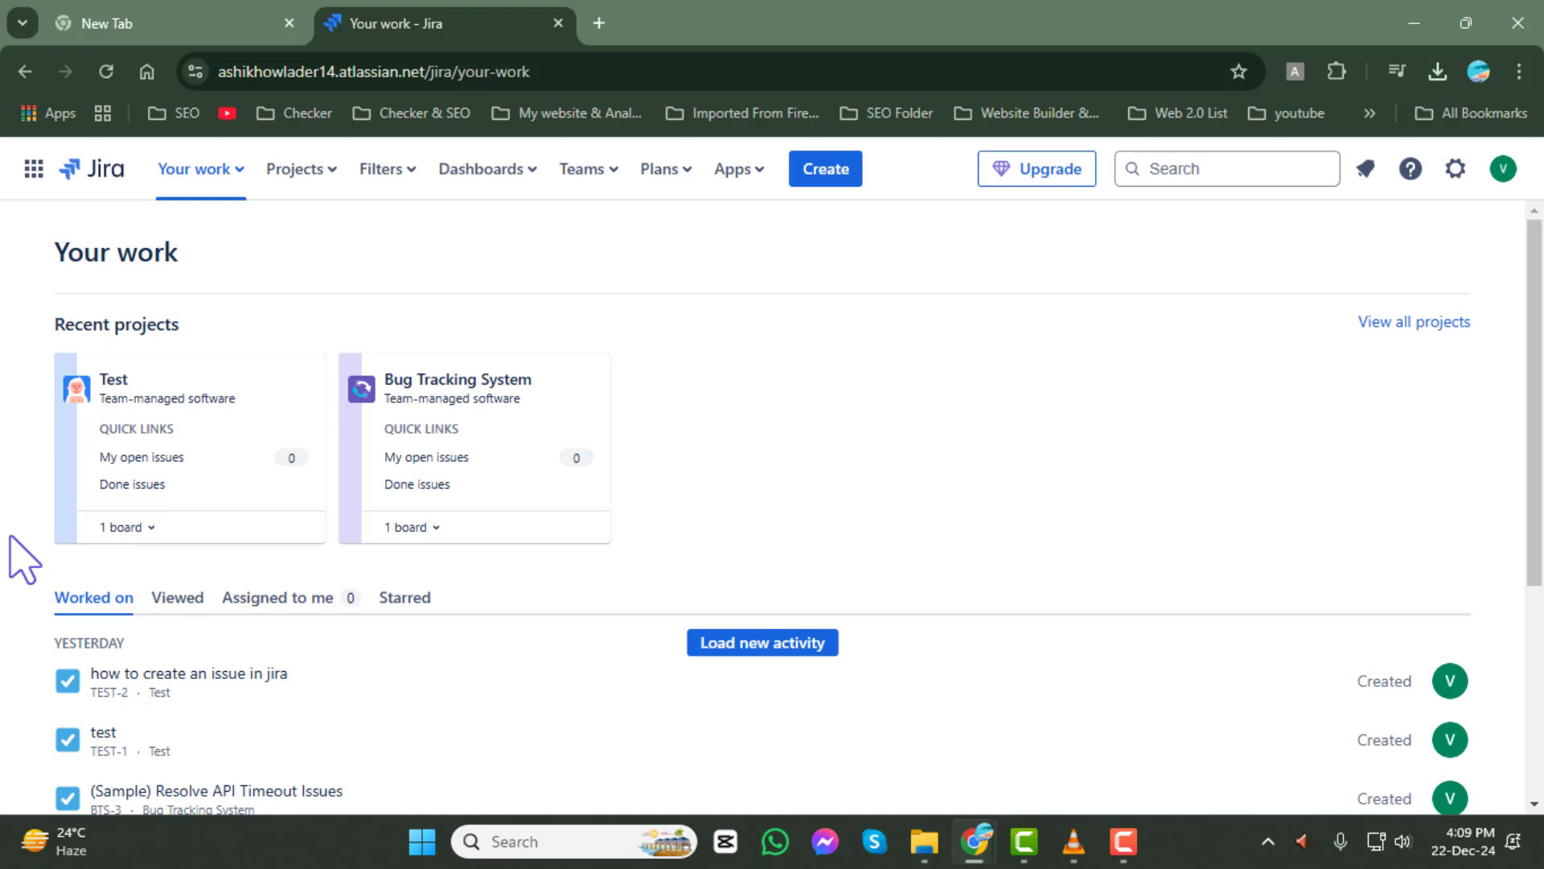
{"action": "left_click", "coordinate": [296, 169]}
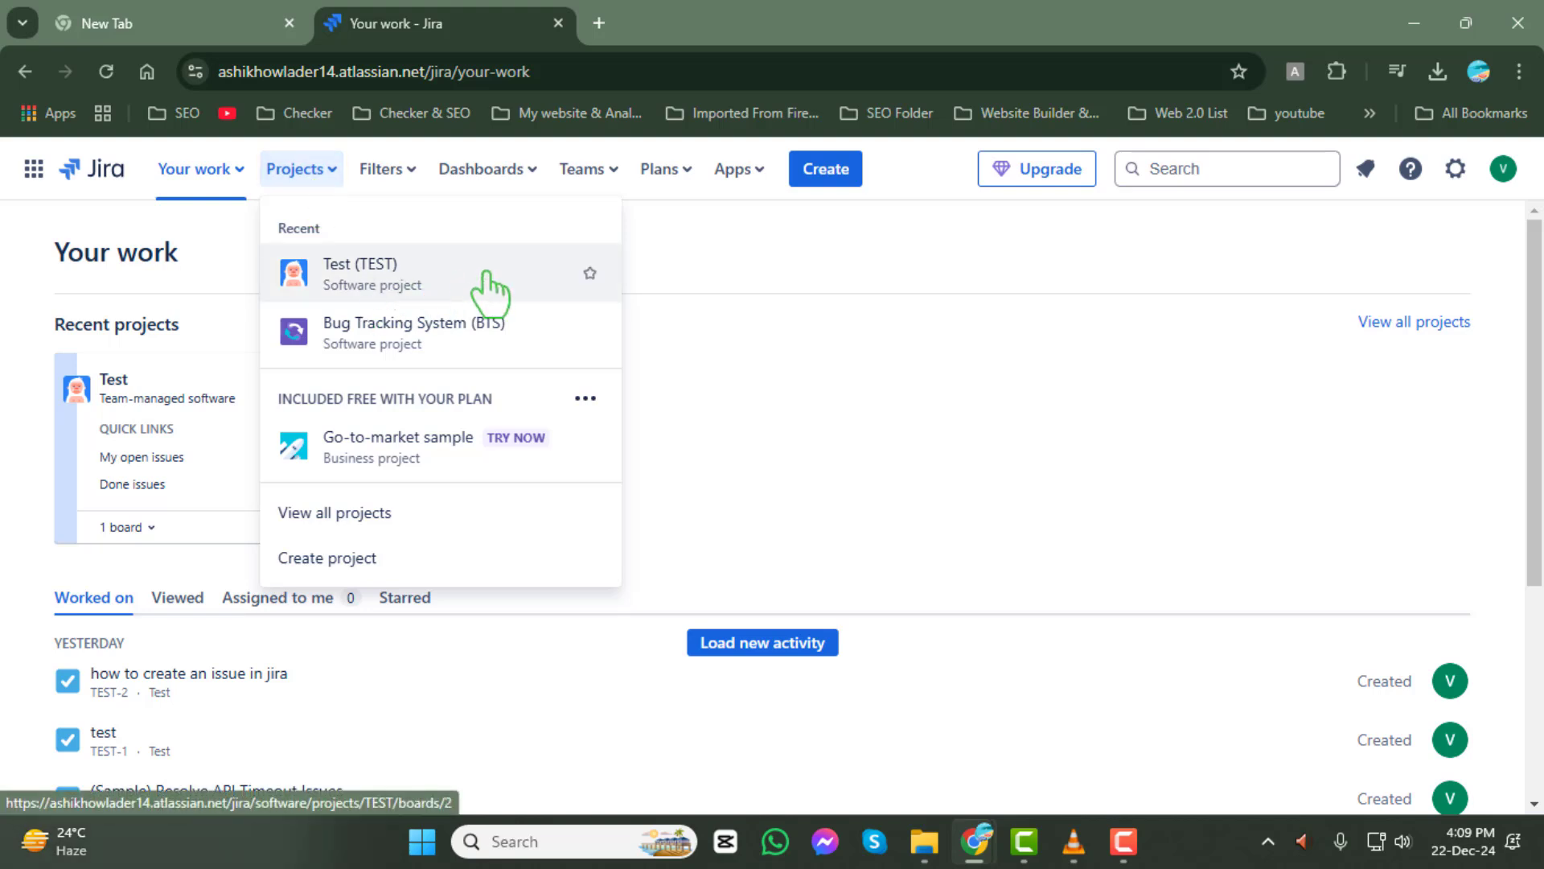
- Go to the Test (TEST) project's board with TEST-1 and TEST-2 in To Do
{"action": "left_click", "coordinate": [360, 274]}
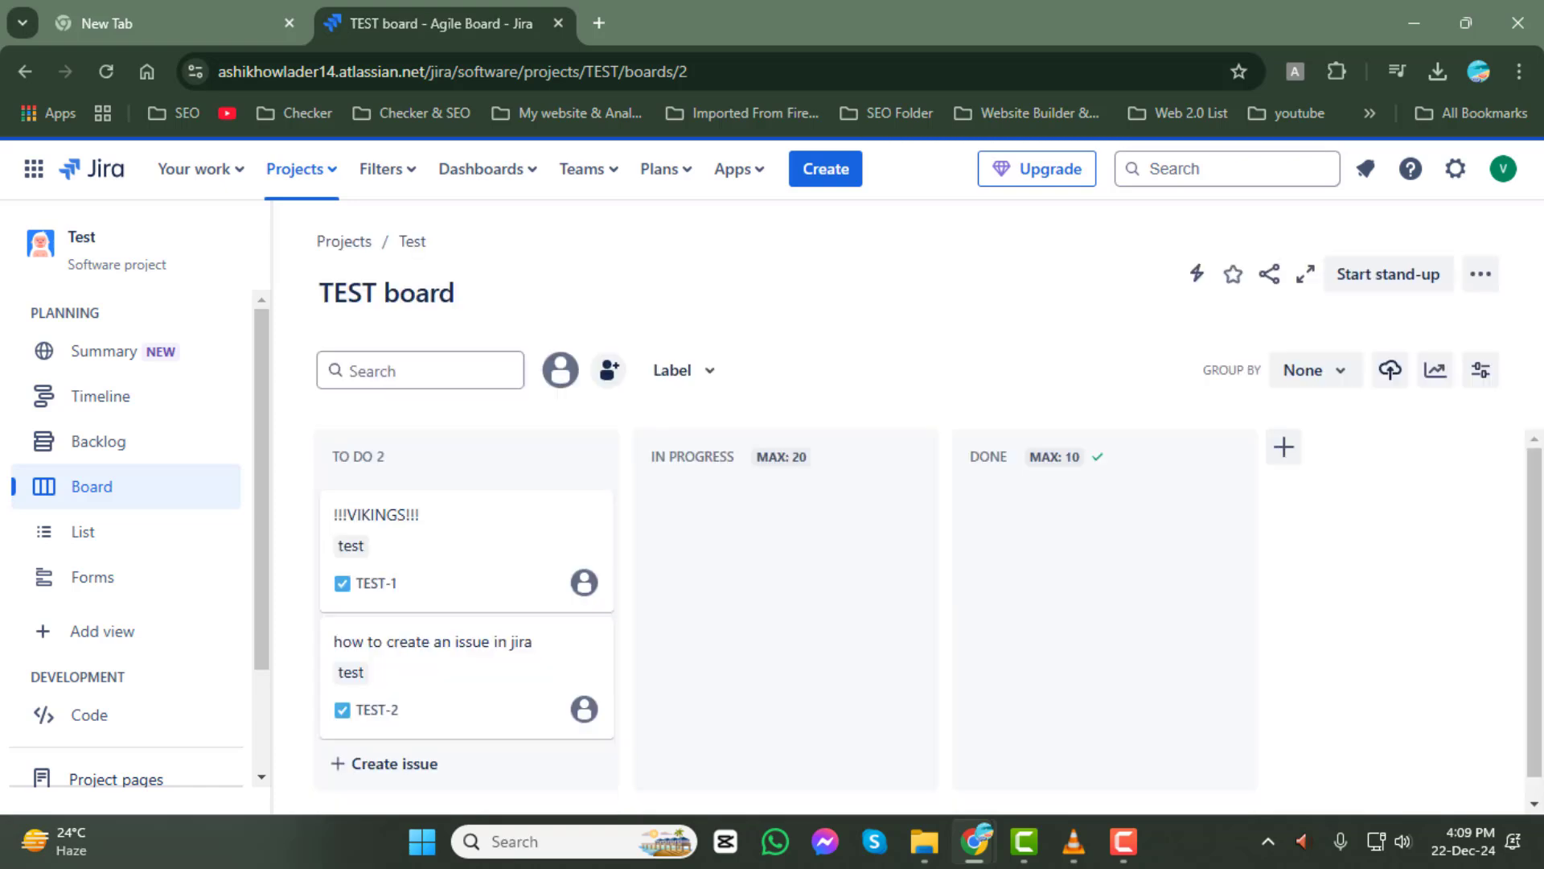
{"action": "left_click", "coordinate": [559, 370]}
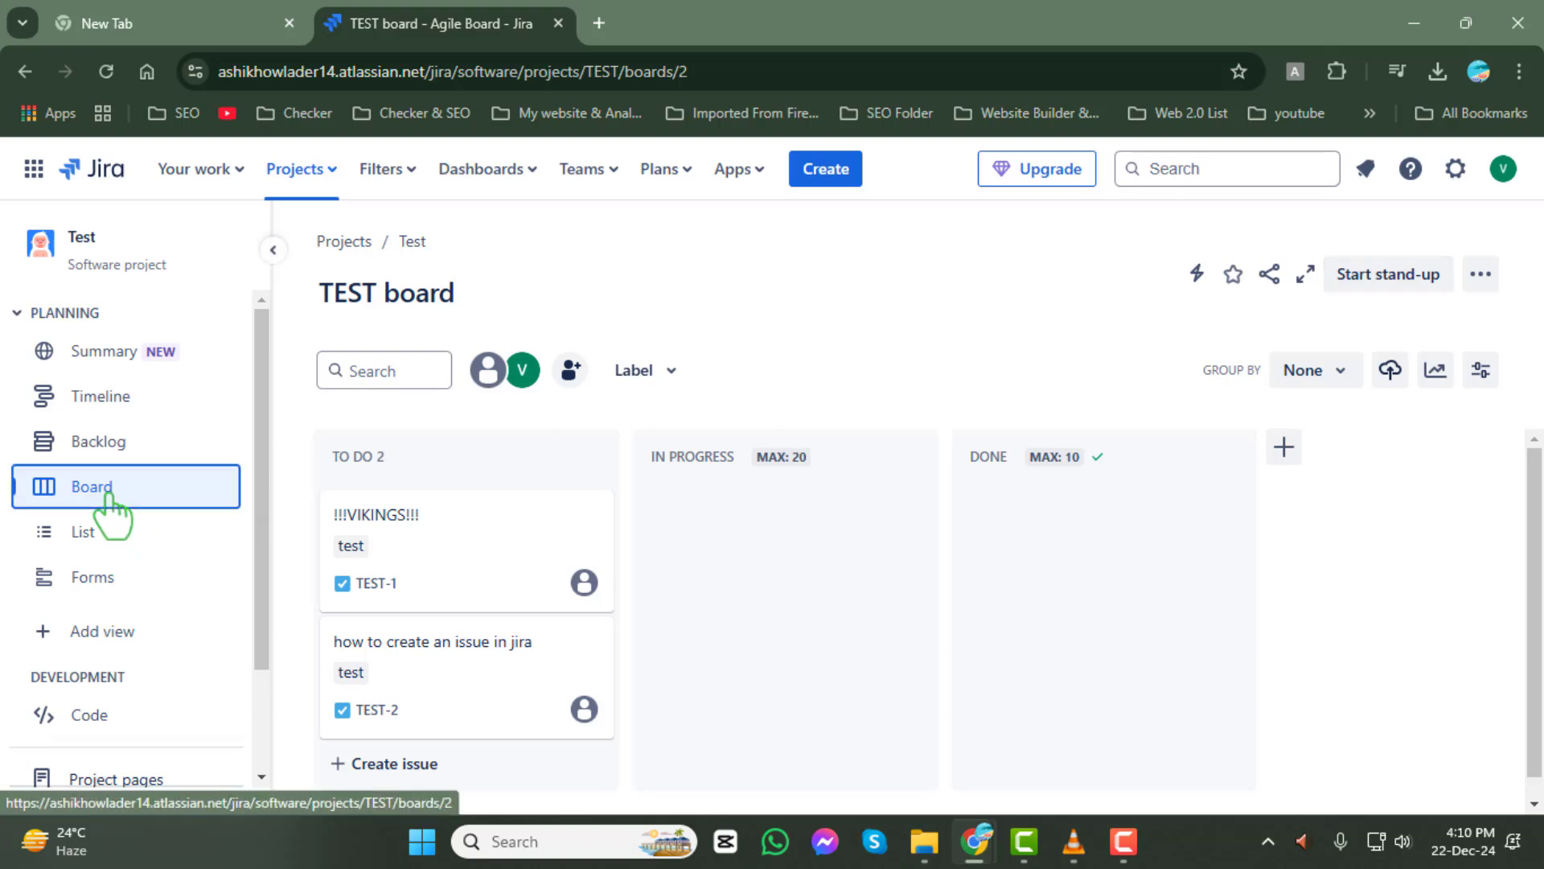
{"action": "mouse_move", "coordinate": [464, 734]}
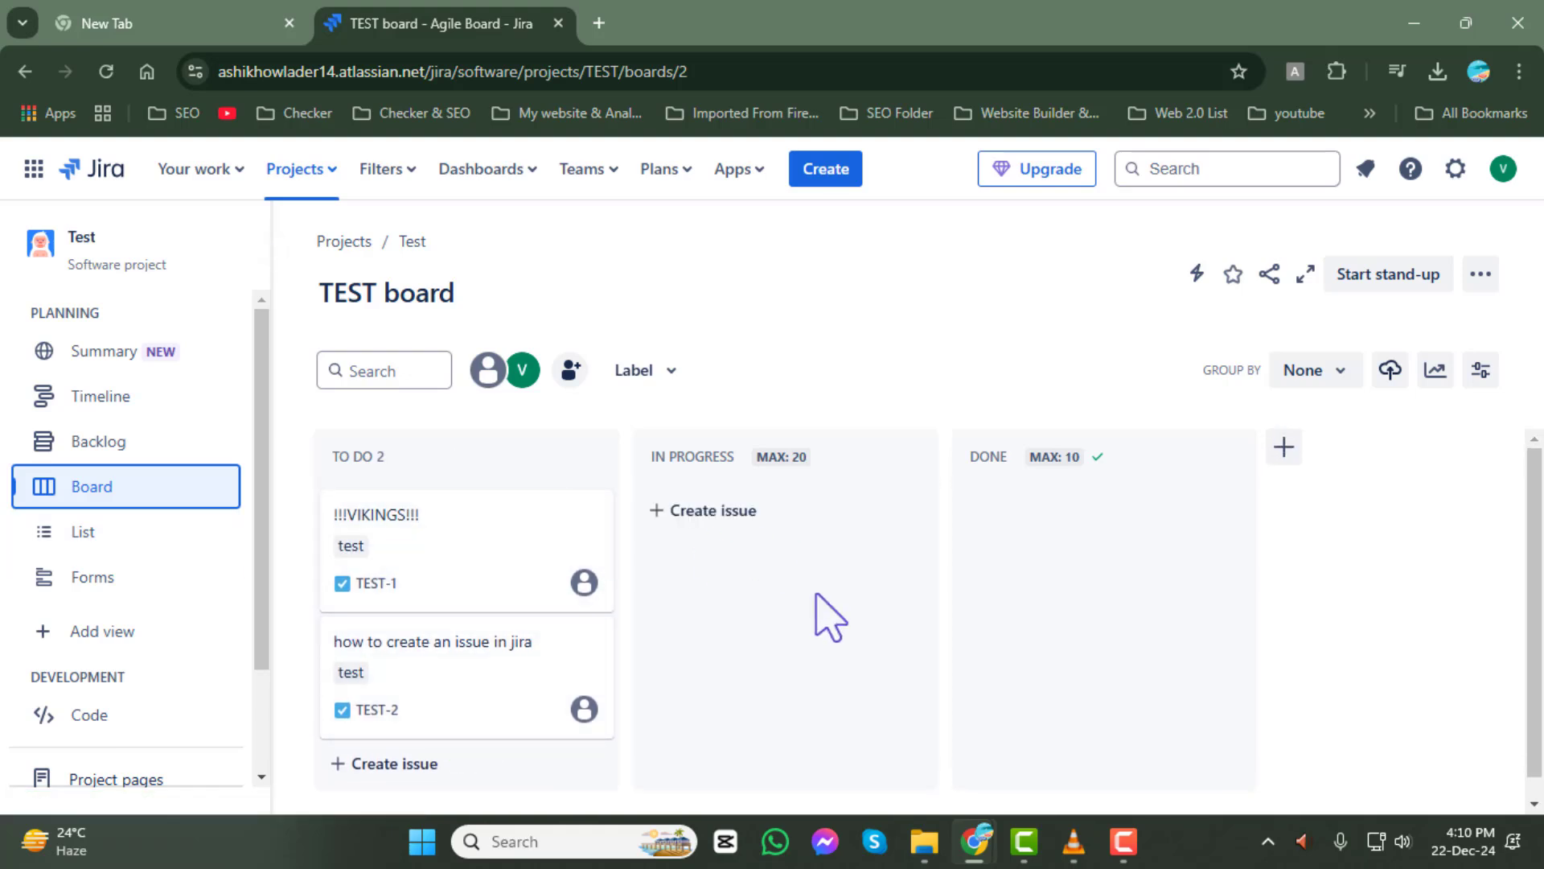
{"action": "mouse_move", "coordinate": [910, 789]}
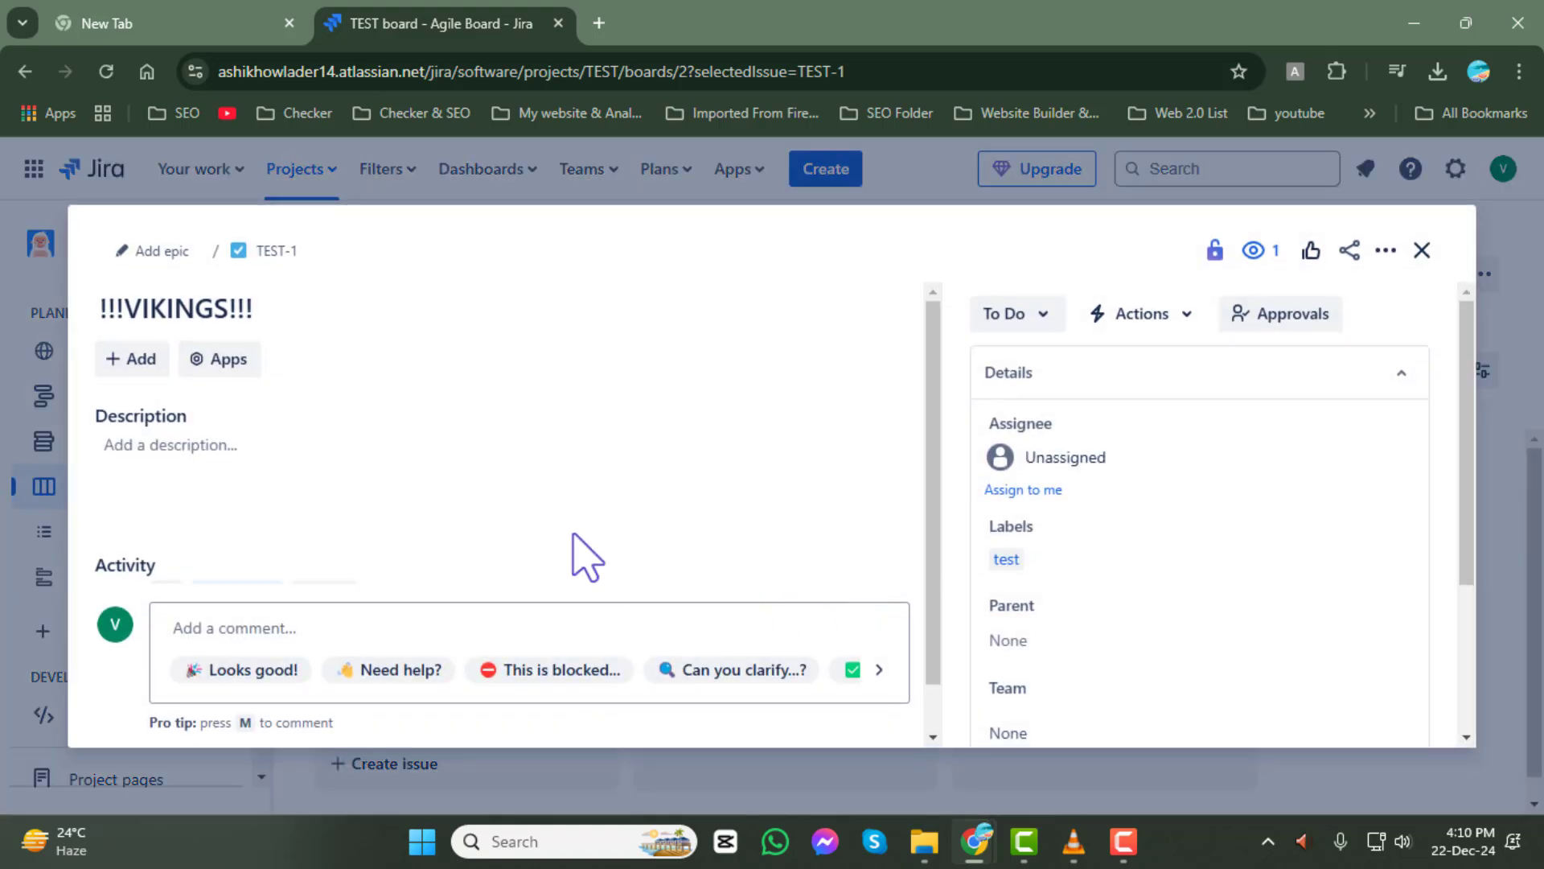
{"action": "mouse_move", "coordinate": [187, 424]}
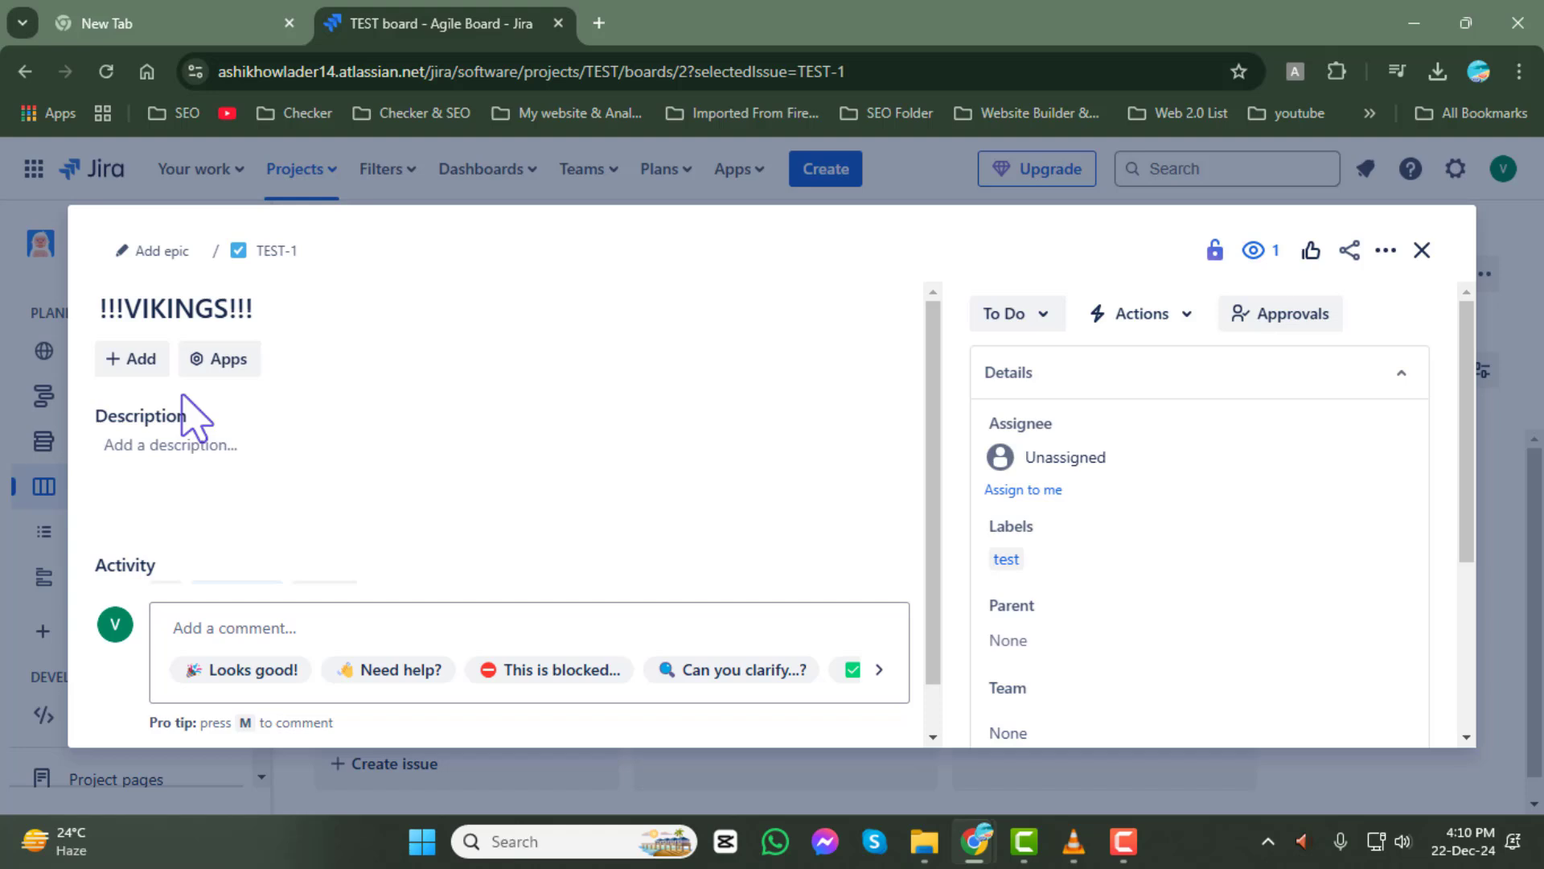
{"action": "mouse_move", "coordinate": [132, 358]}
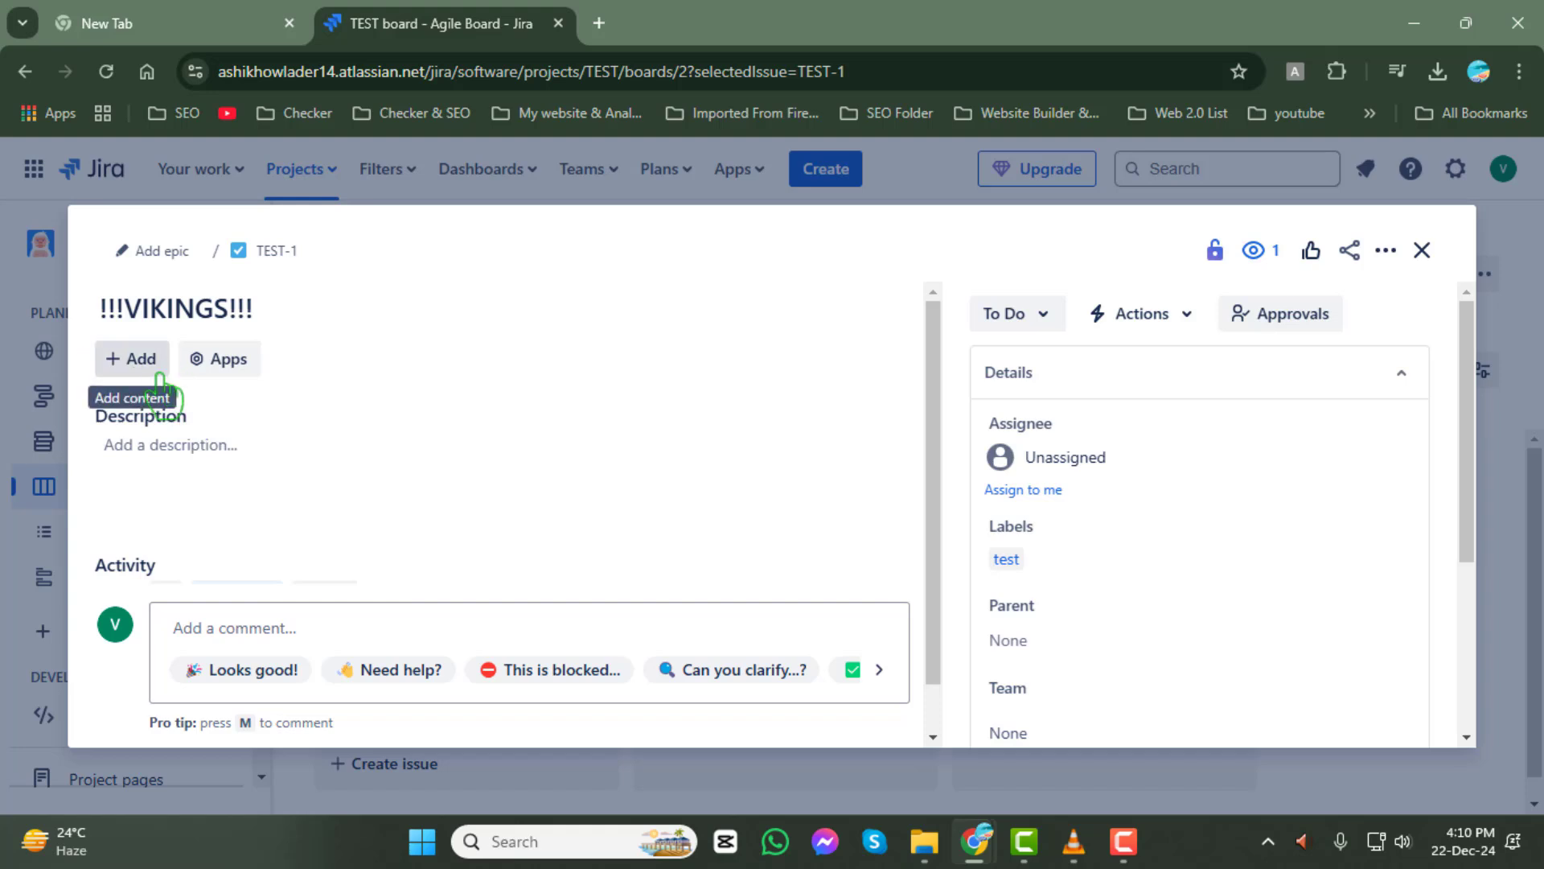
- Start a new web link on issue TEST-1 from the + Add menu
{"action": "left_click", "coordinate": [131, 359]}
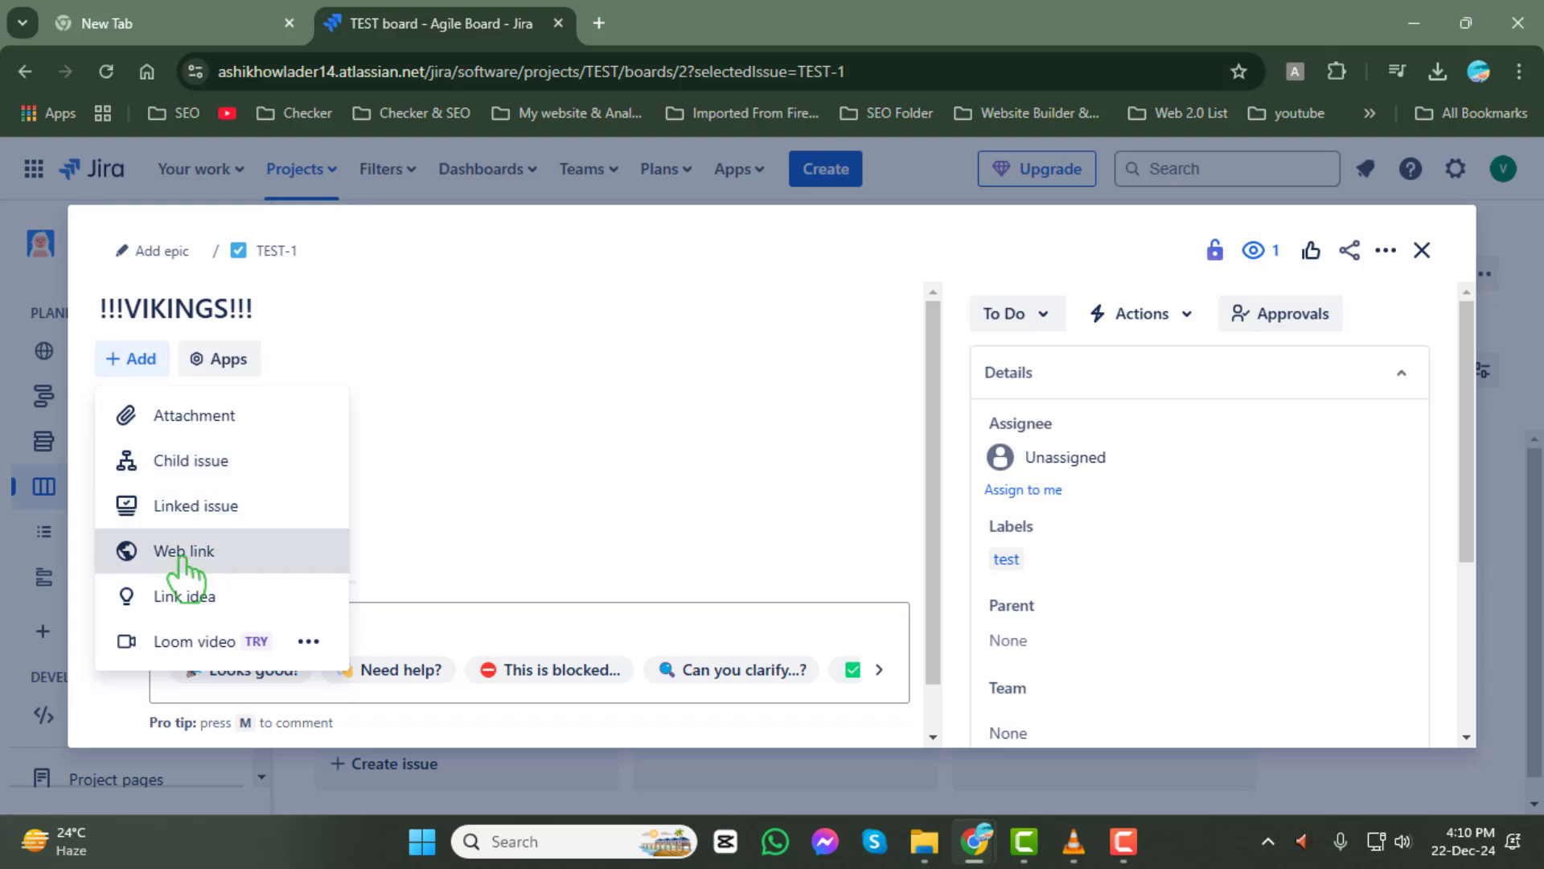
{"action": "left_click", "coordinate": [183, 550]}
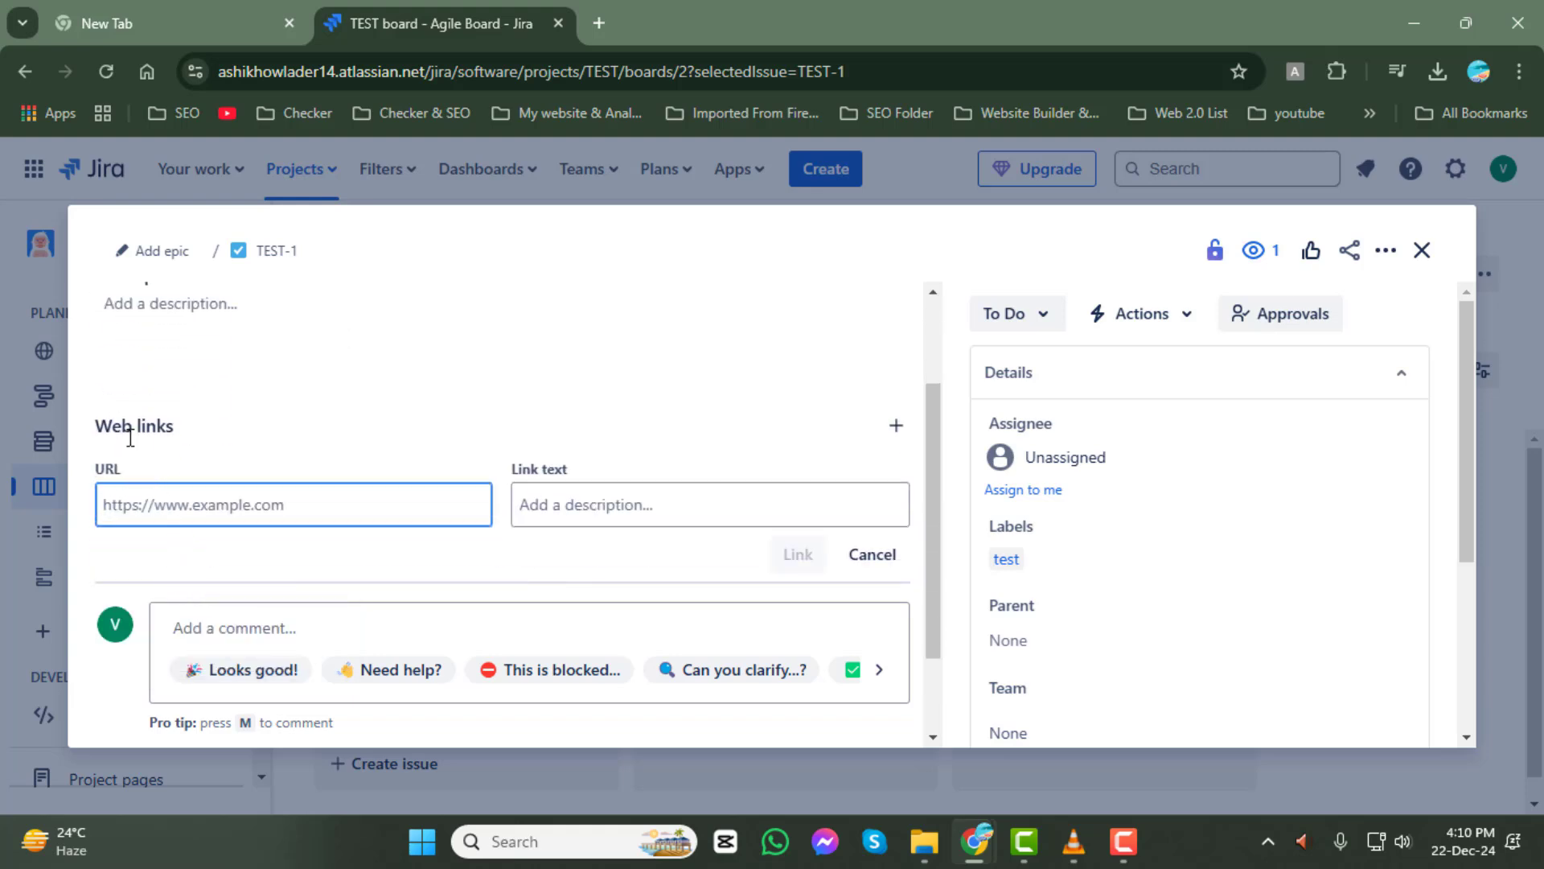
{"action": "right_click", "coordinate": [151, 495]}
{"action": "type", "text": "Google"}
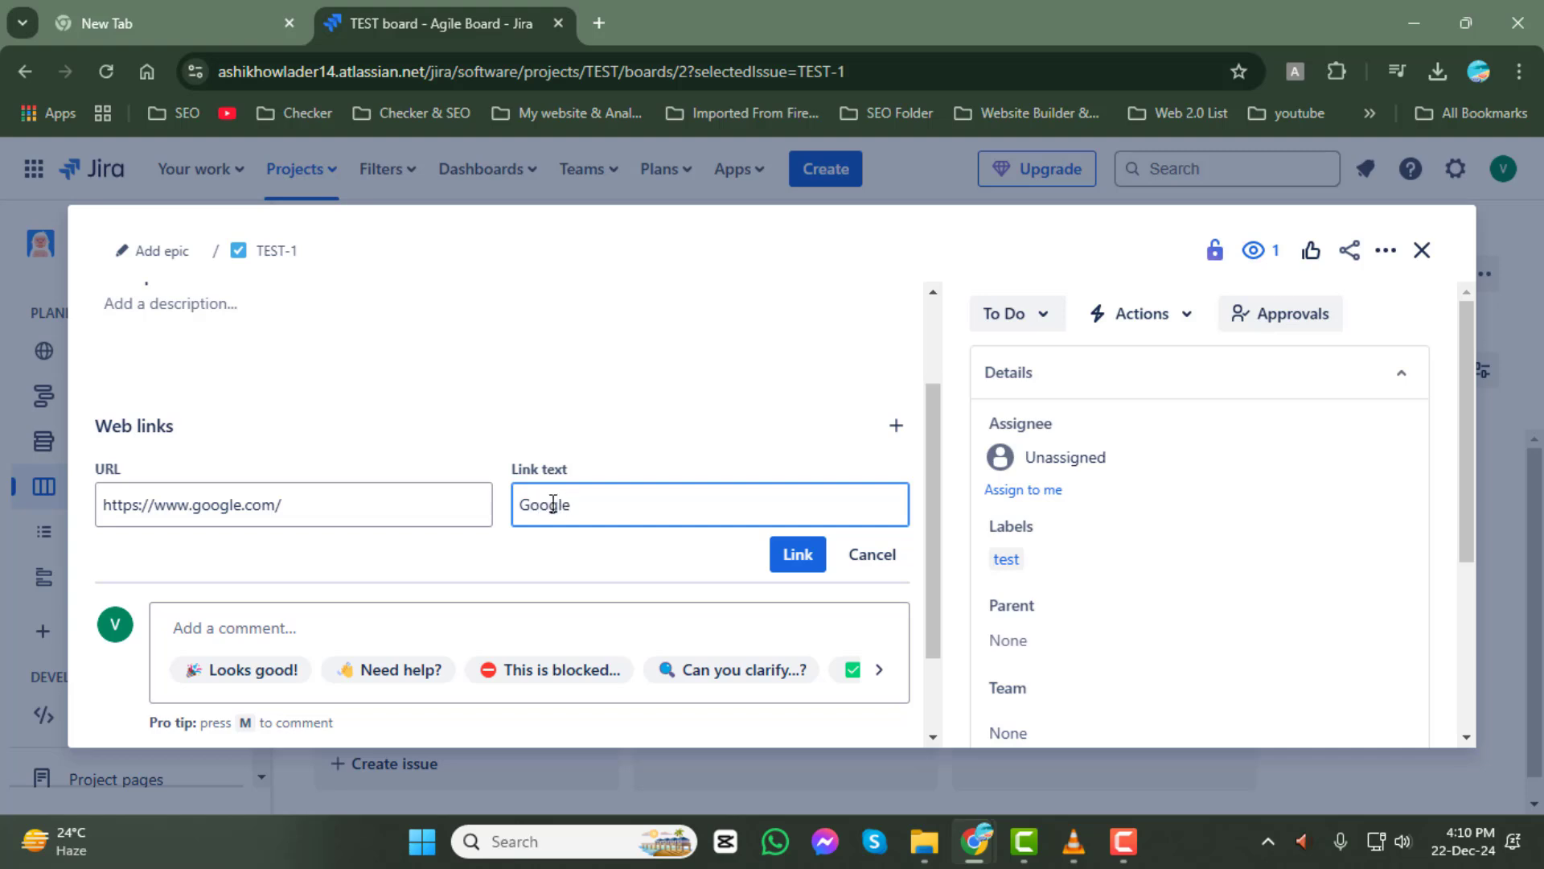
{"action": "type", "text": "home page"}
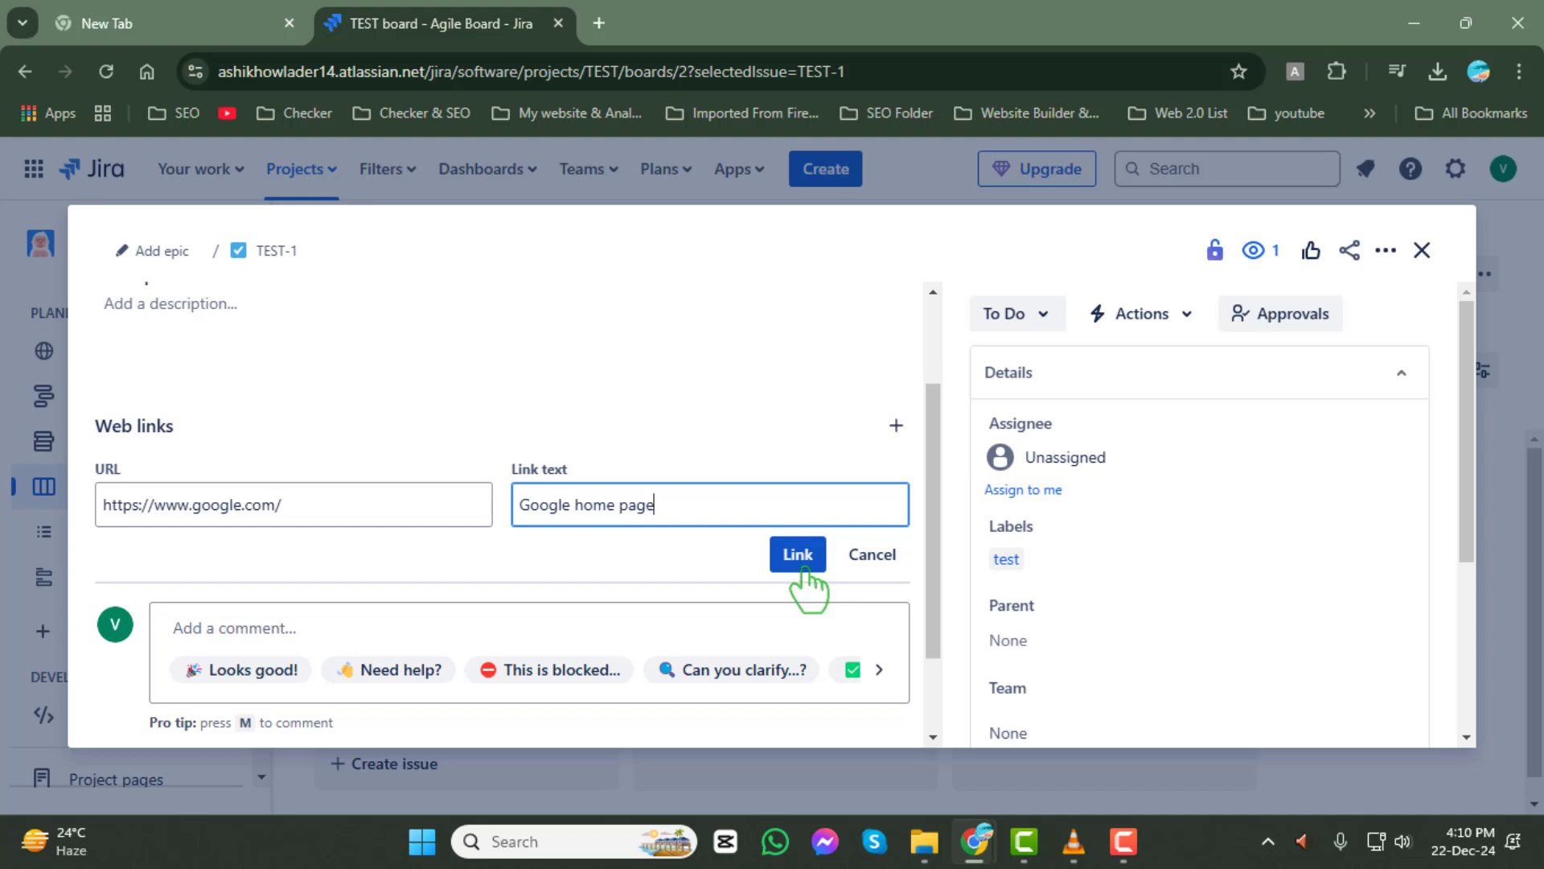
{"action": "left_click", "coordinate": [798, 553]}
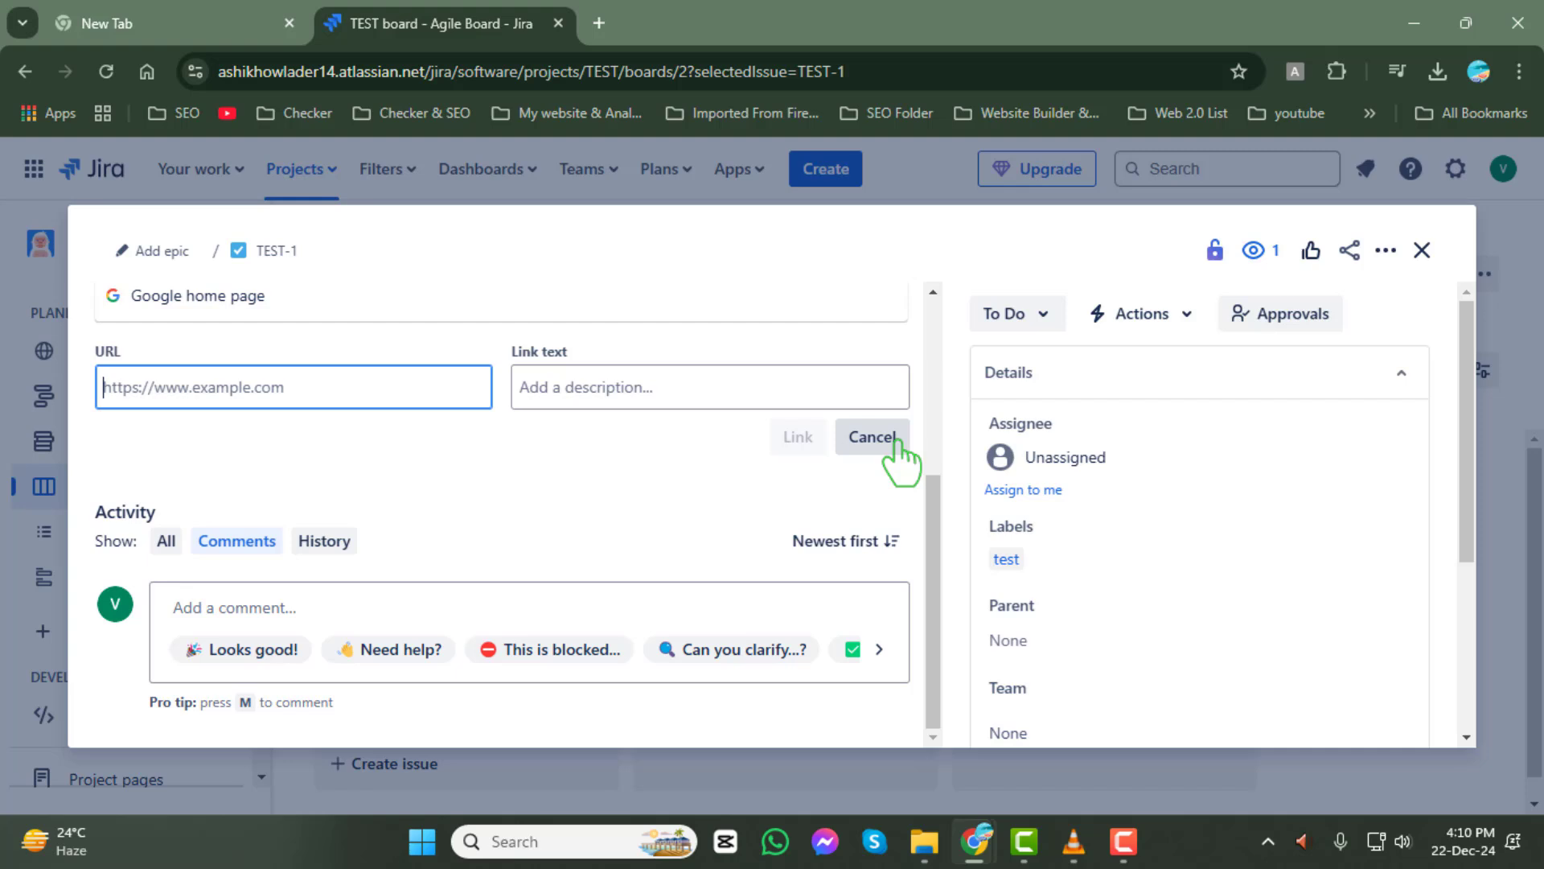
- Cancel the empty link form, follow the Google home page link, and return to Jira
{"action": "left_click", "coordinate": [872, 437]}
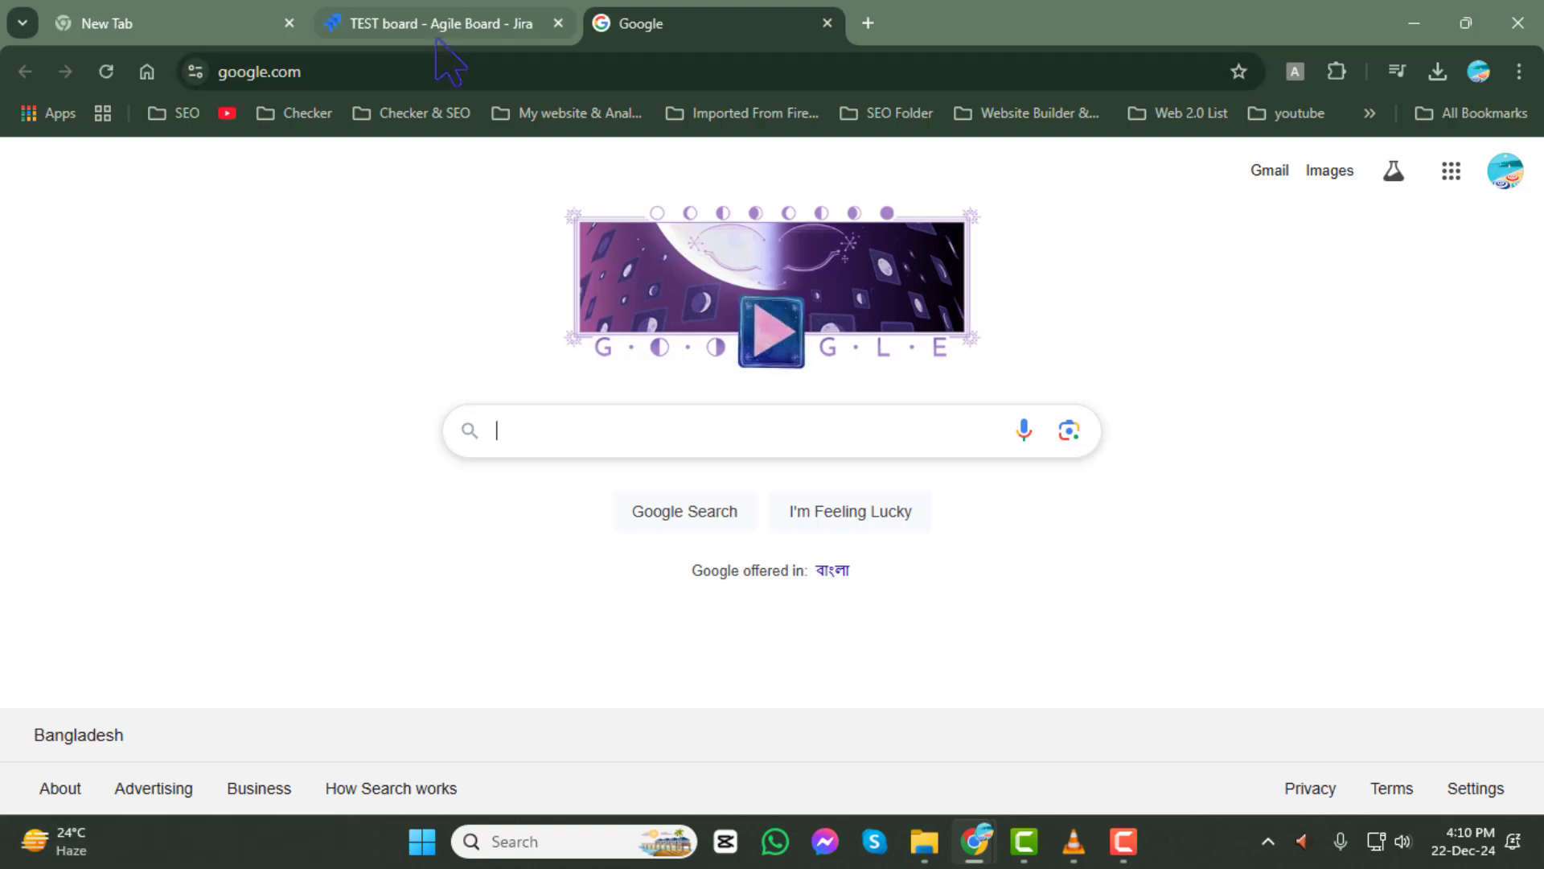
{"action": "left_click", "coordinate": [437, 23]}
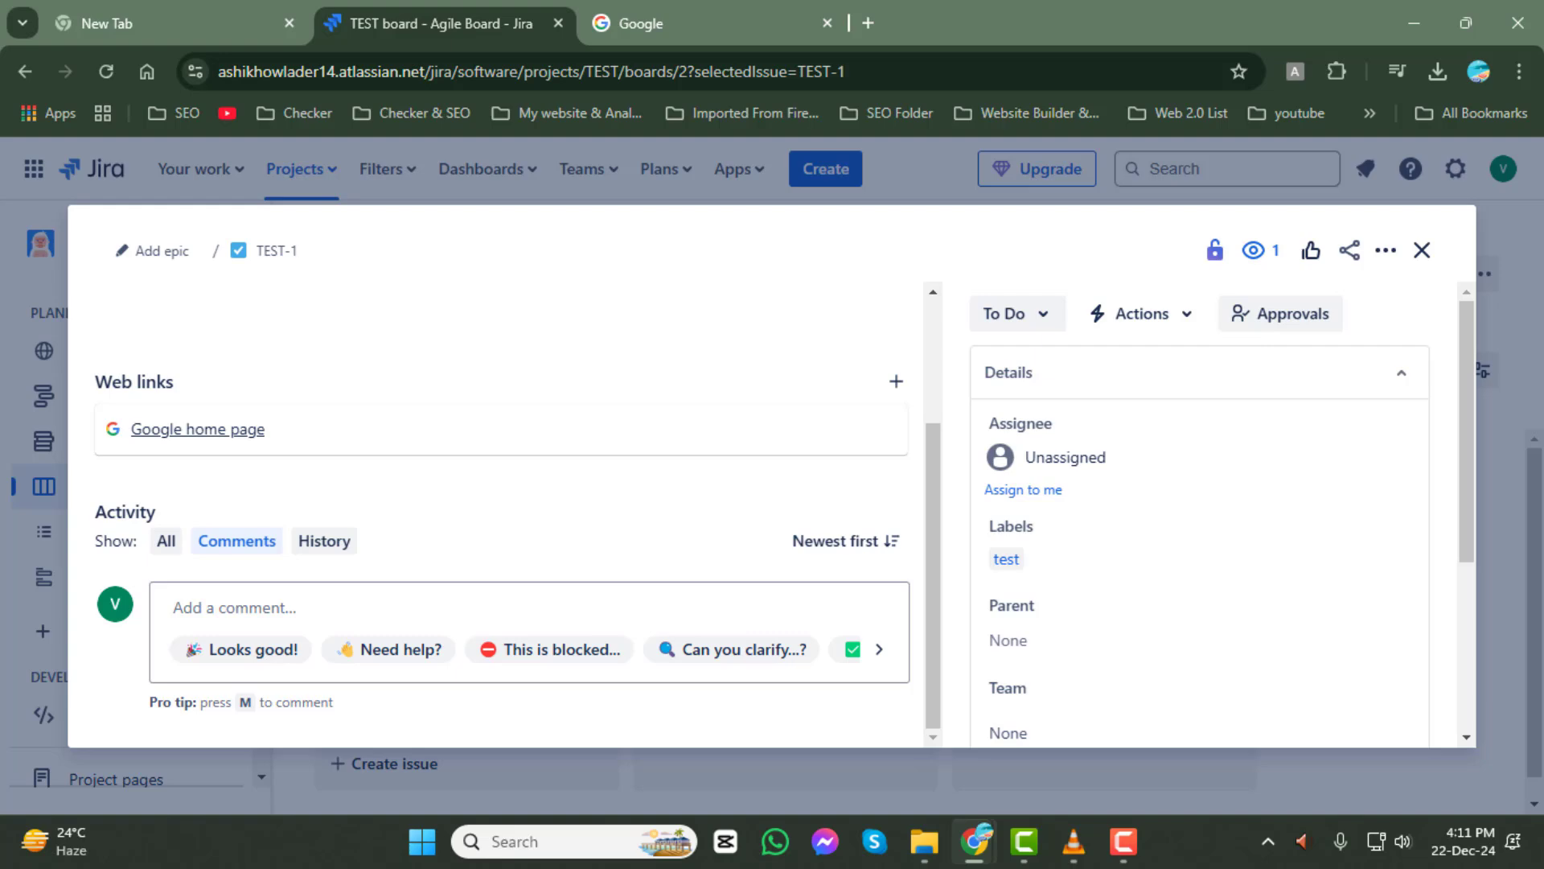